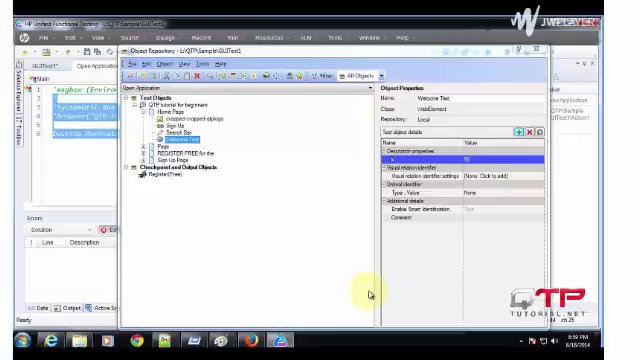
mouse_move(348, 298)
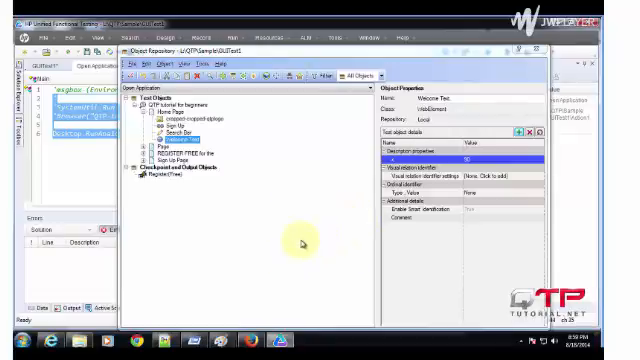
mouse_move(288, 244)
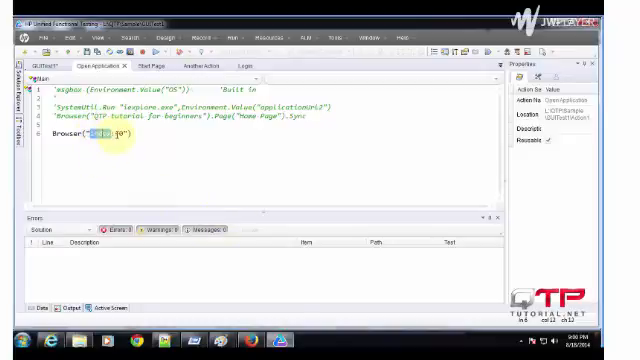
Write Browser("index:=0").Page("title:=.*") as a descriptive-programming line in the script
type("index")
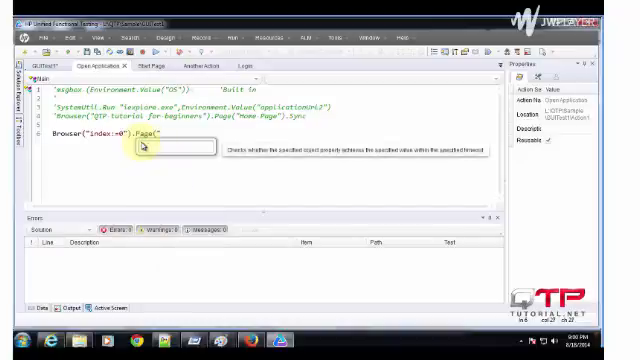
type("title:=.*\")")
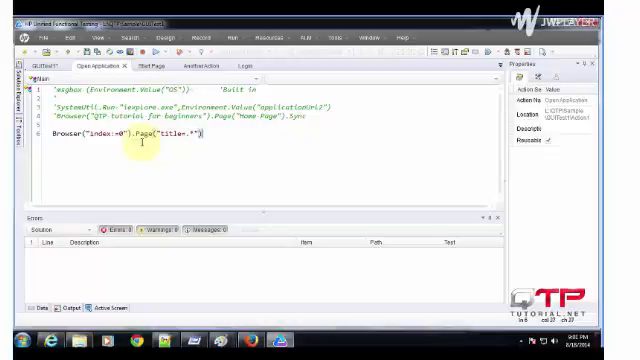
type(".")
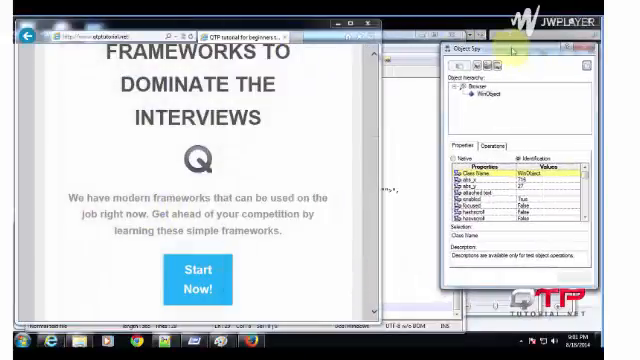
Scroll through the spied web element's identification properties on the tutorial page
scroll("down", 3)
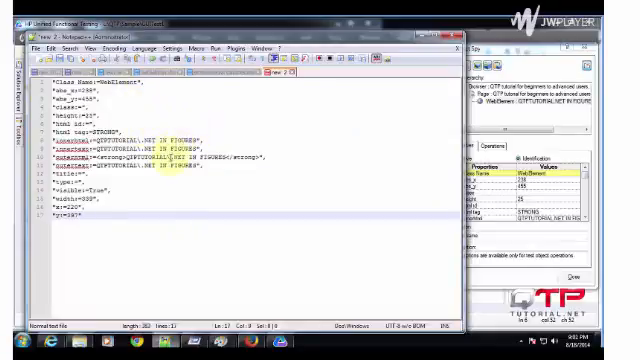
mouse_move(144, 196)
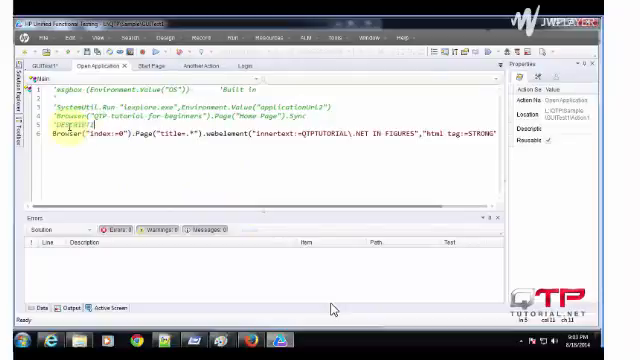
Add a 'DESCRIPTIVE PROGRAMMING comment above the WebElement line and launch the test run
type("'DESCRIPTIVE PROGRAMMING")
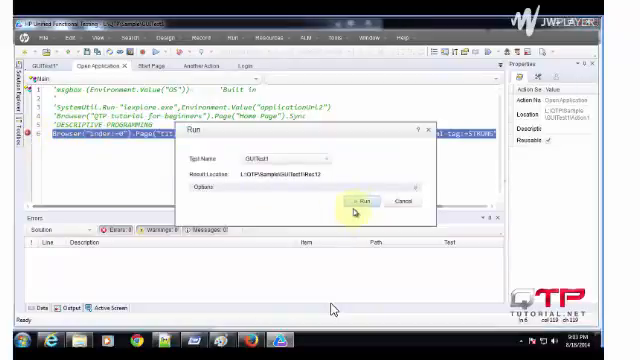
left_click(360, 200)
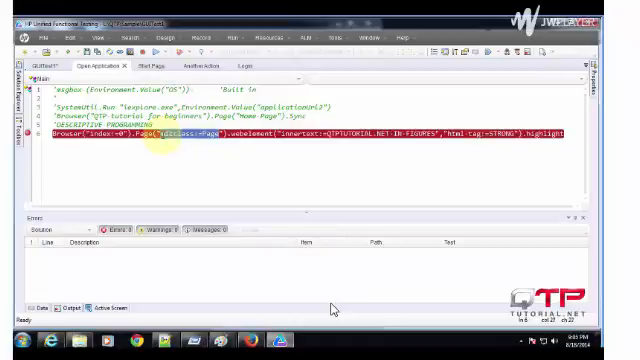
mouse_move(208, 164)
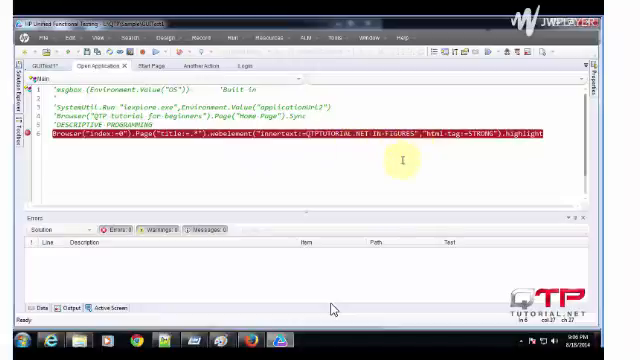
mouse_move(556, 198)
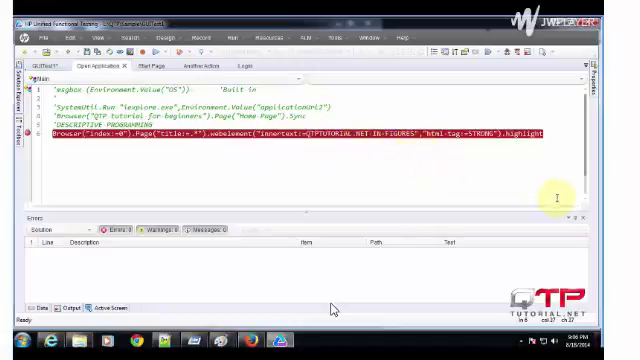